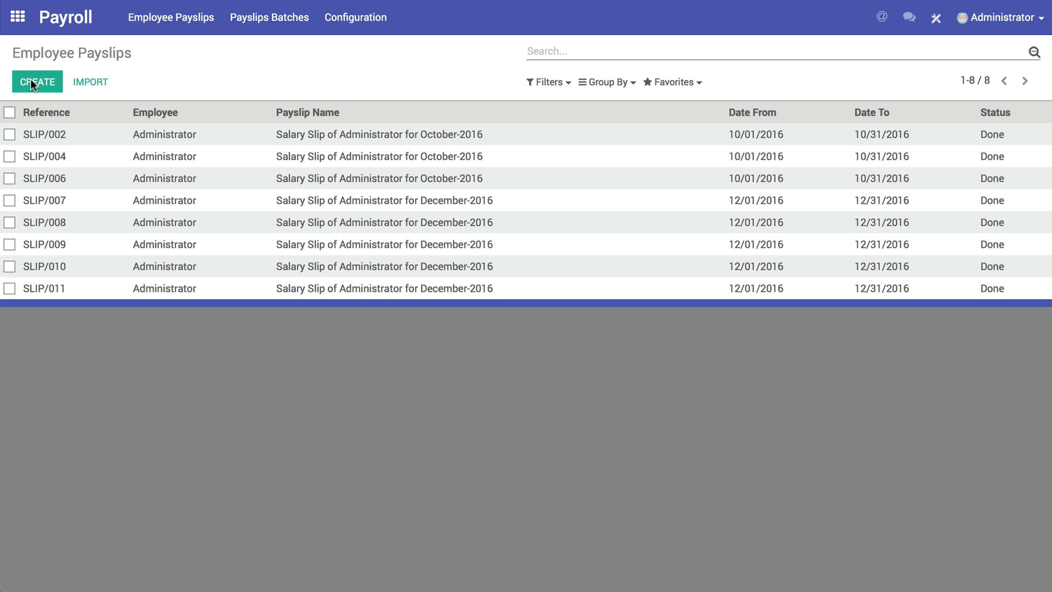
- Create a new payslip for Administrator, save it as SLIP/012 and confirm it to Done
left_click(37, 81)
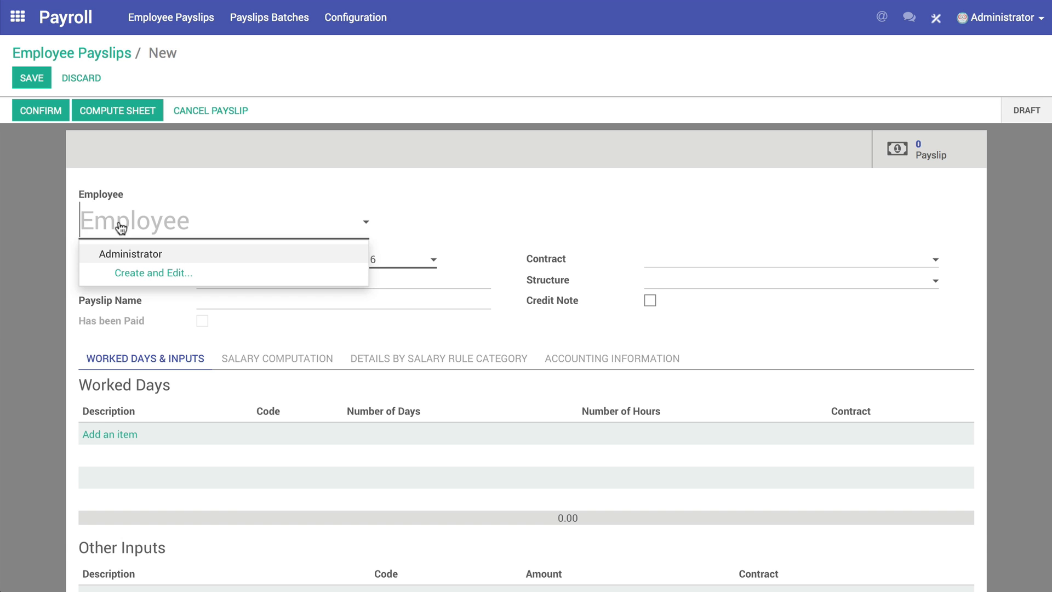
left_click(130, 253)
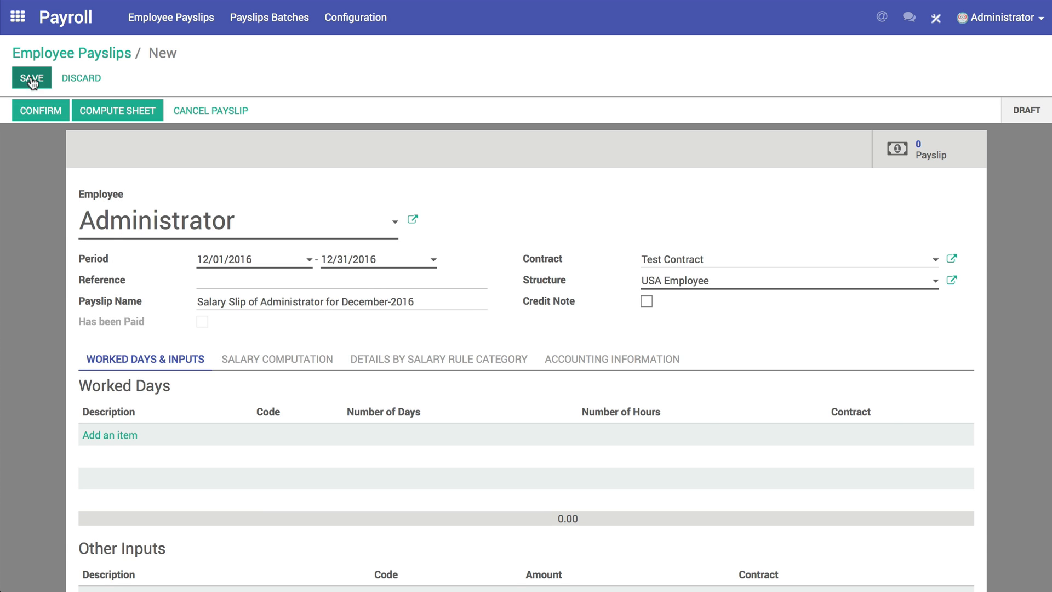
left_click(30, 77)
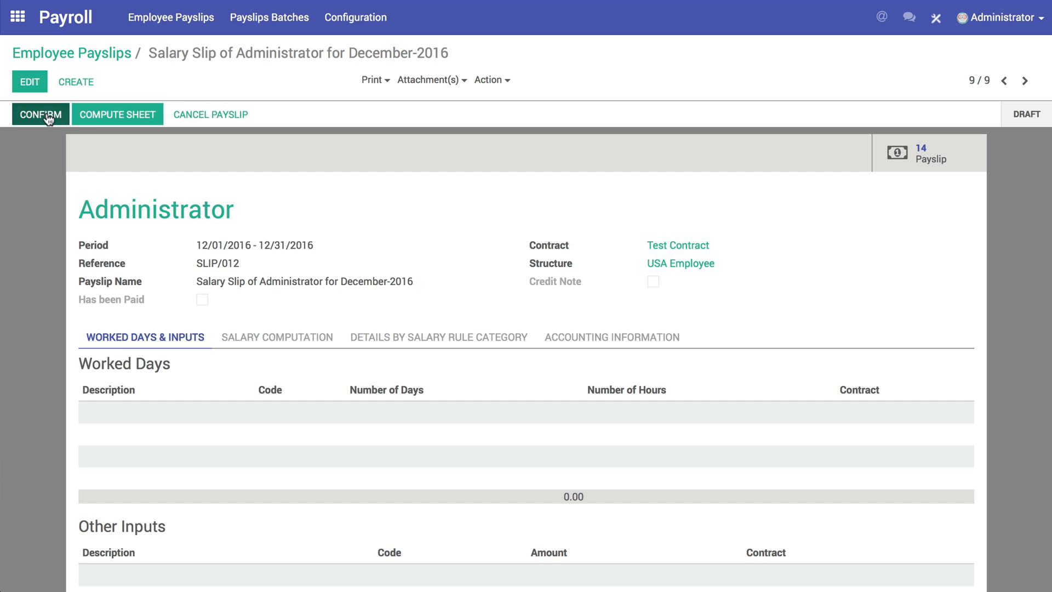
left_click(41, 114)
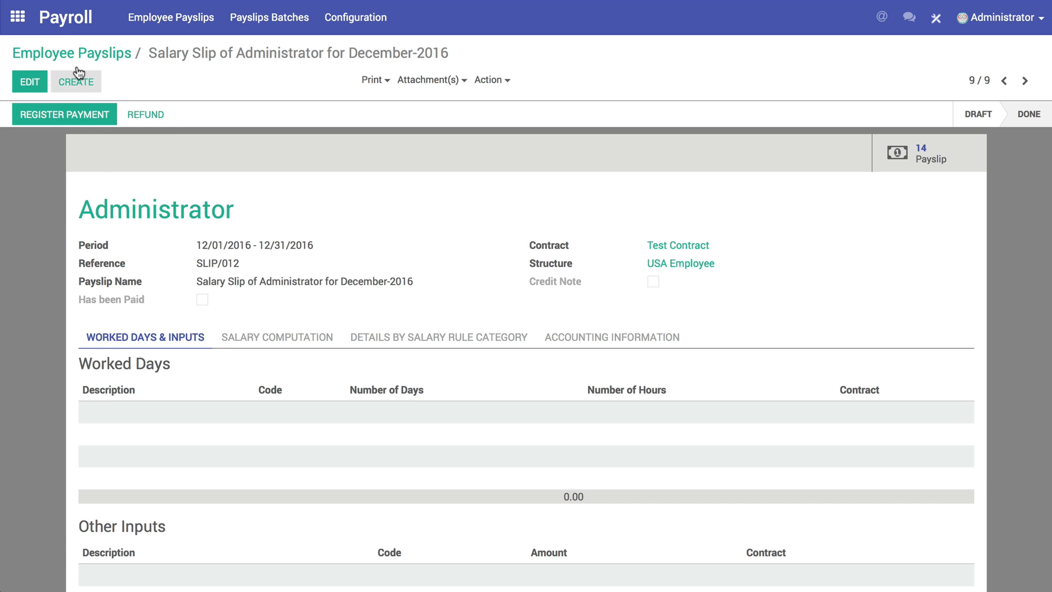
- Filter Employee Payslips to Needs Payment and reopen SLIP/012
left_click(71, 53)
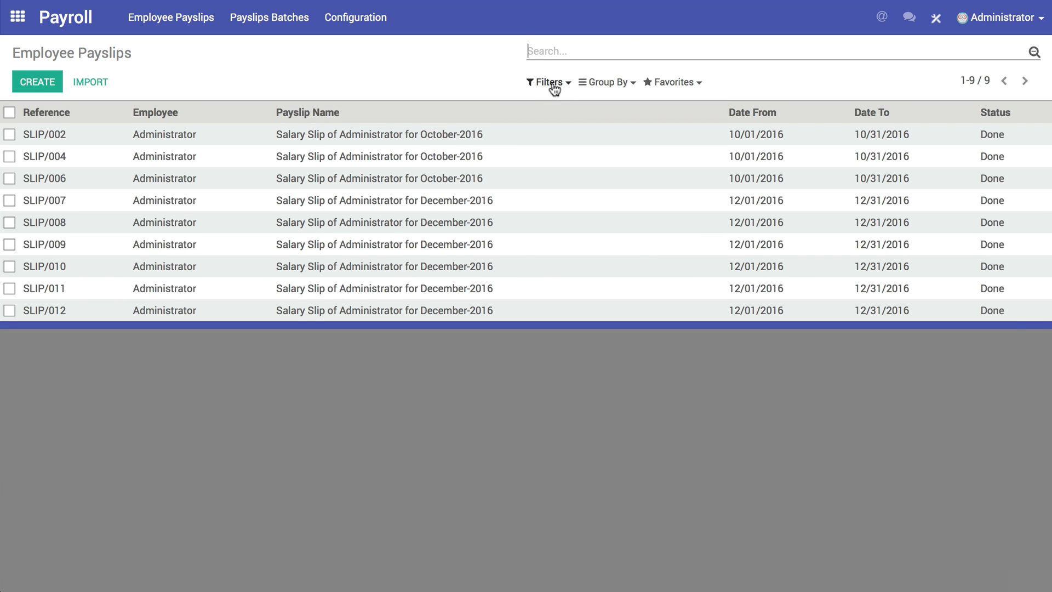
left_click(575, 141)
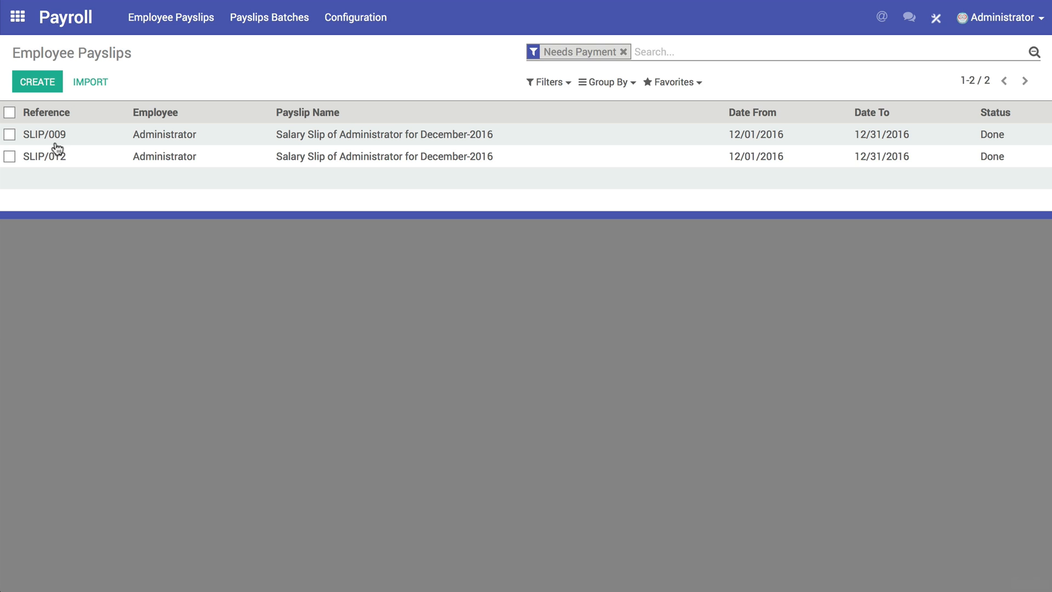
left_click(44, 157)
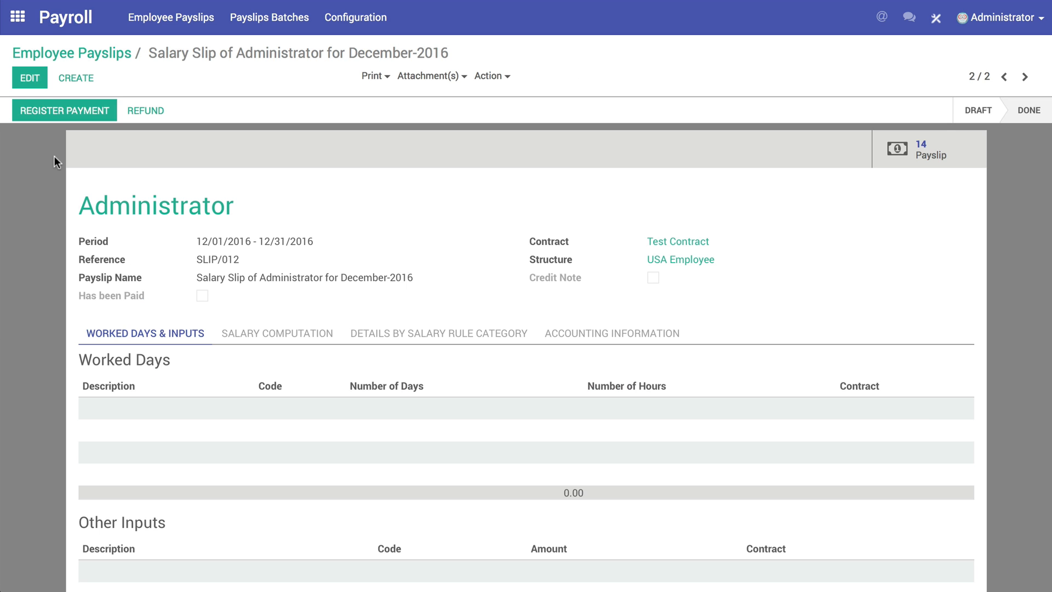
- Register a manual $7,256.79 payment through Bank (USD) for SLIP/012, validate it, and return home
left_click(64, 109)
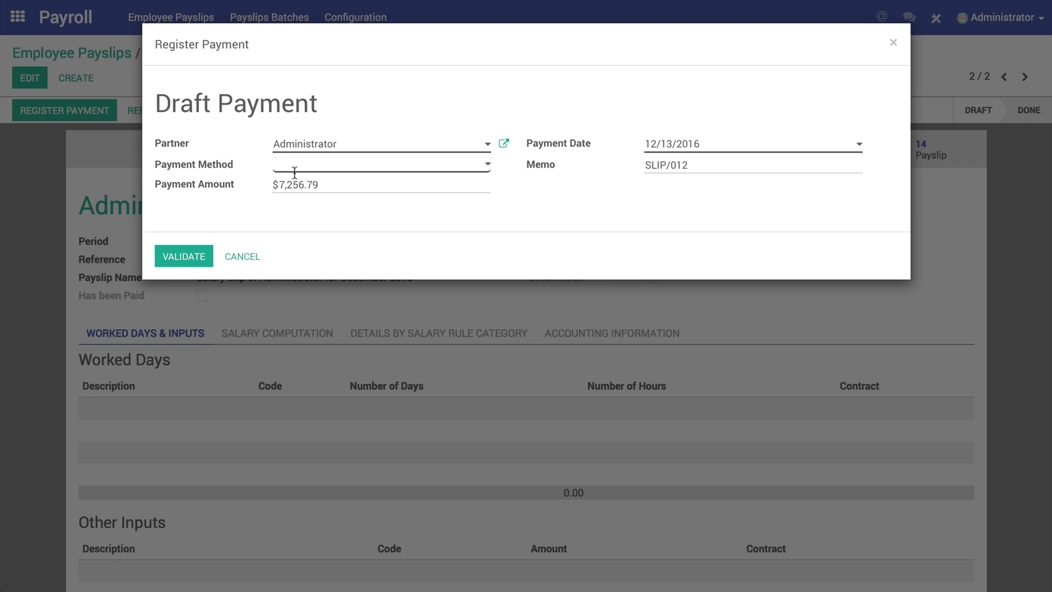
left_click(380, 163)
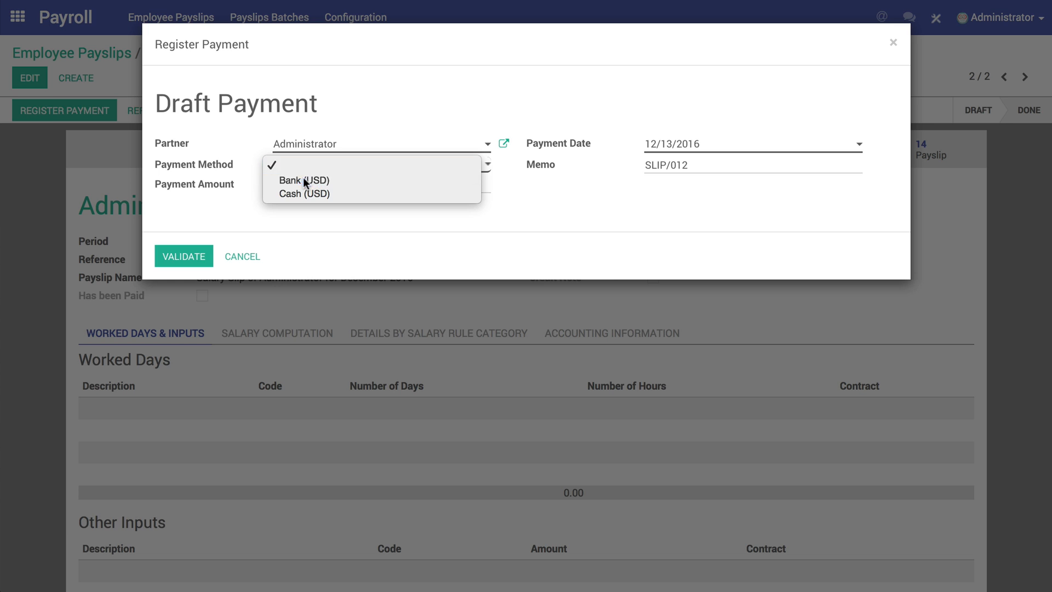
left_click(302, 180)
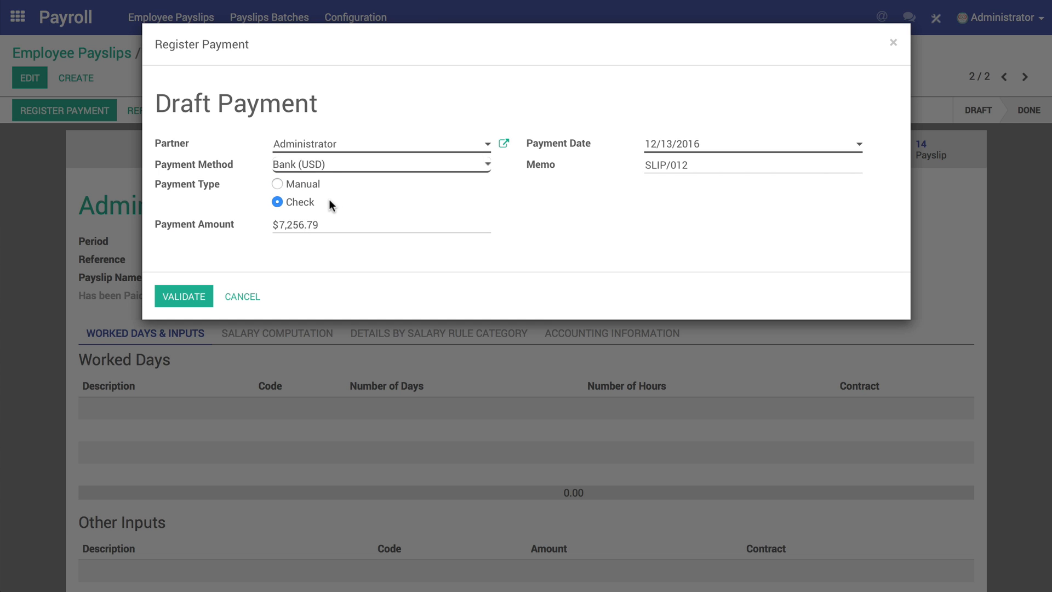
mouse_move(289, 197)
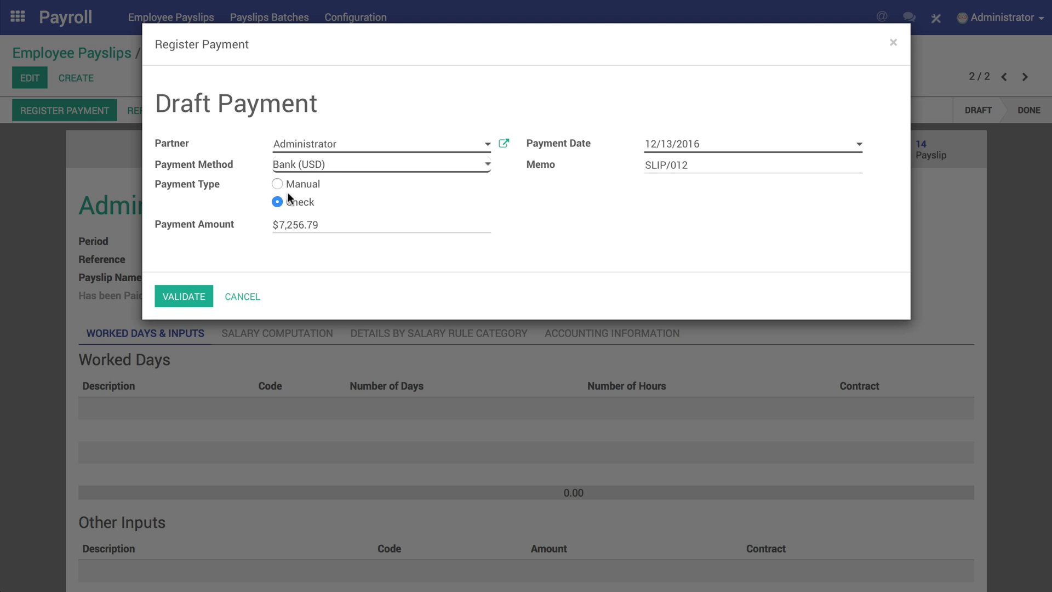
left_click(277, 184)
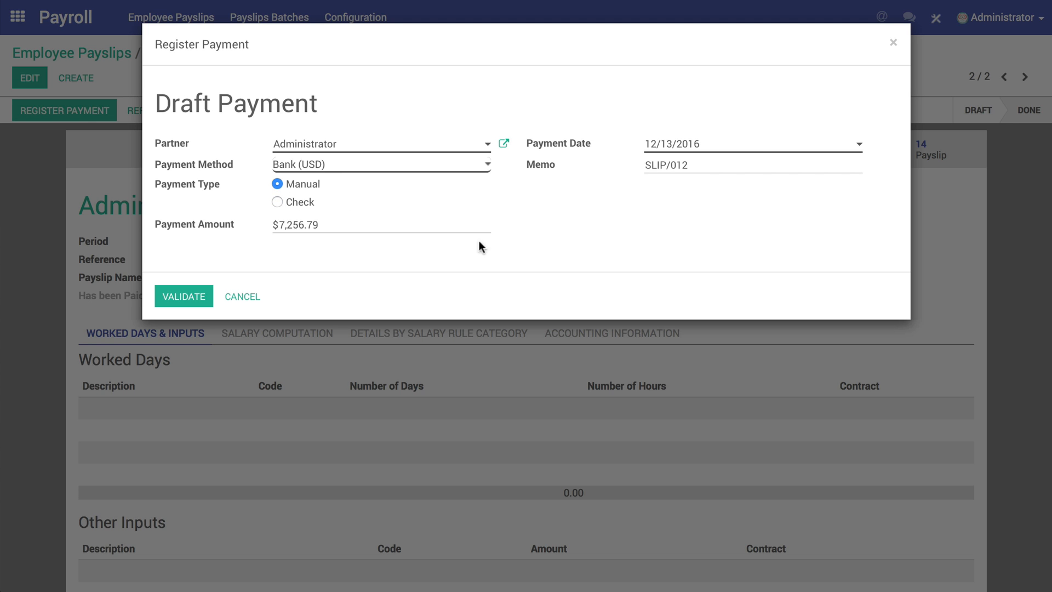
mouse_move(281, 244)
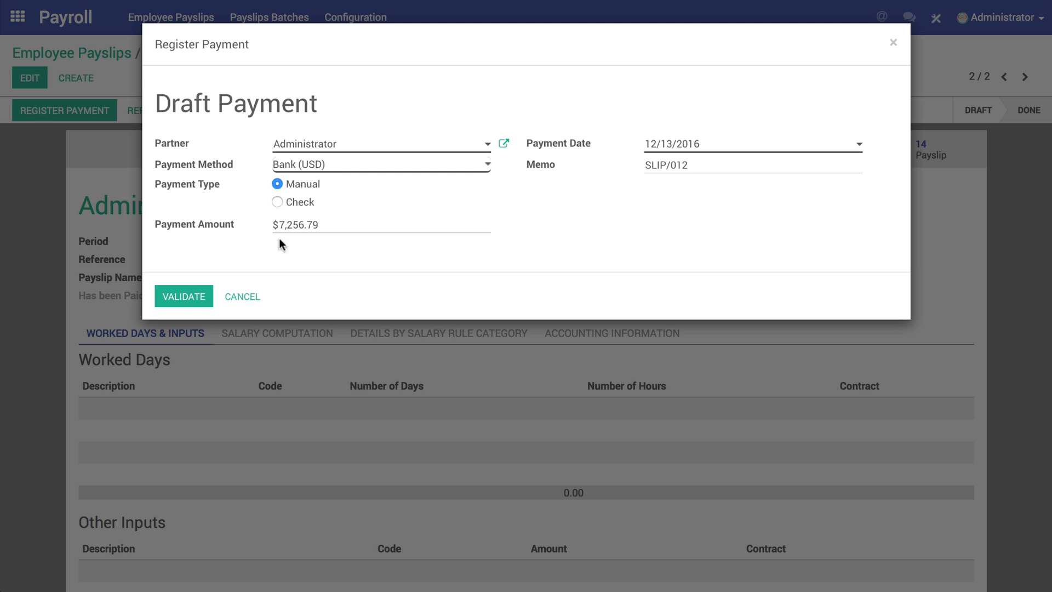
mouse_move(328, 241)
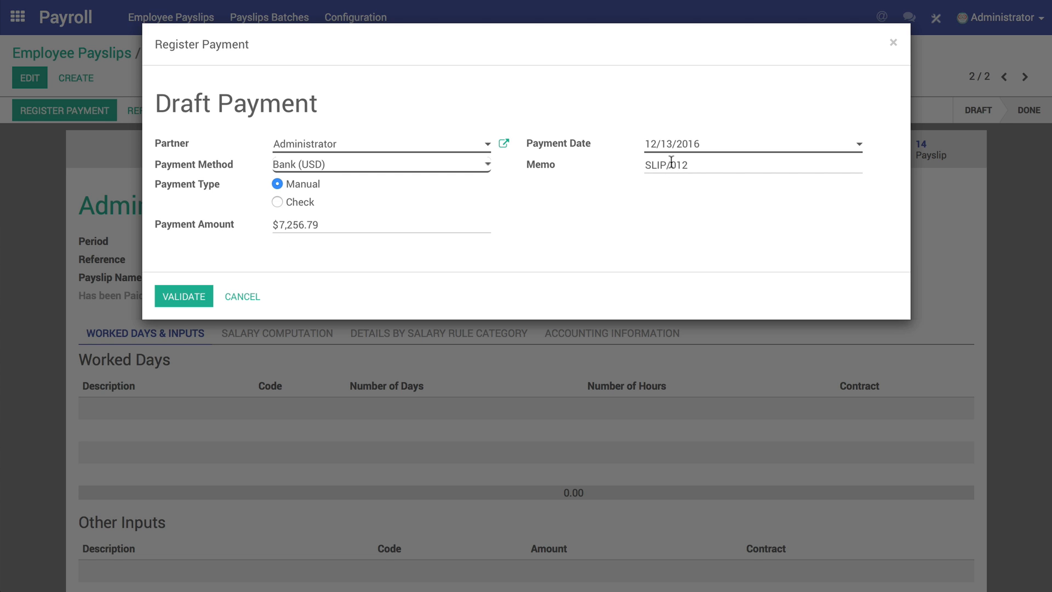
left_click(183, 296)
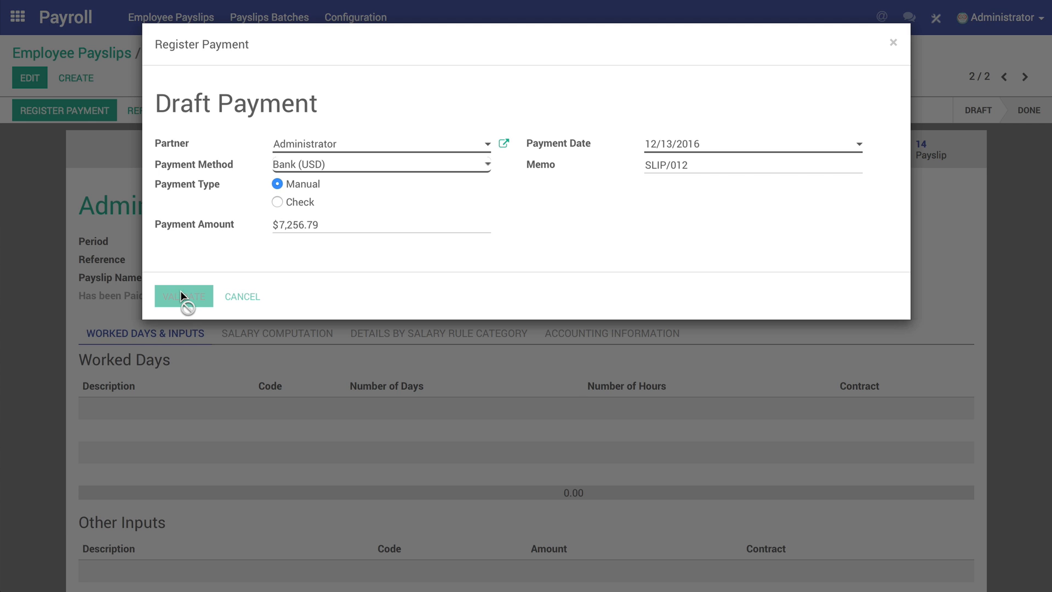
left_click(183, 296)
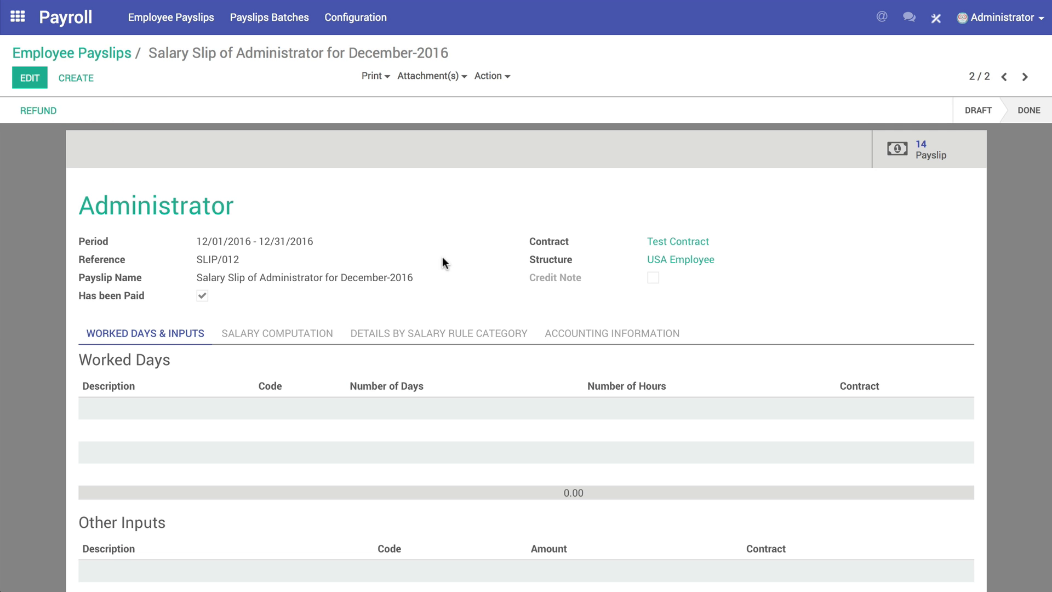
mouse_move(276, 204)
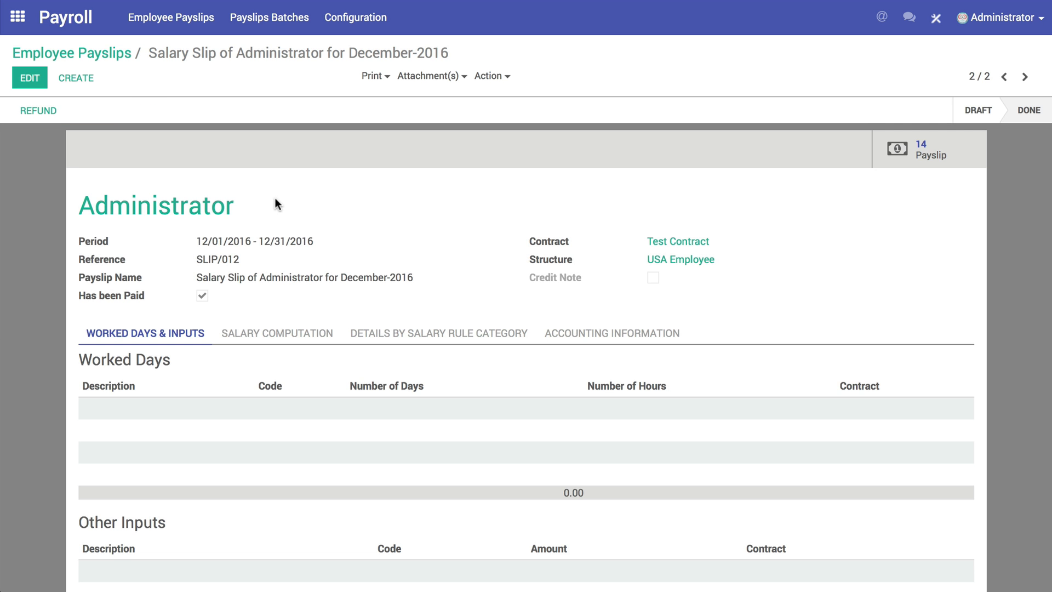
mouse_move(72, 53)
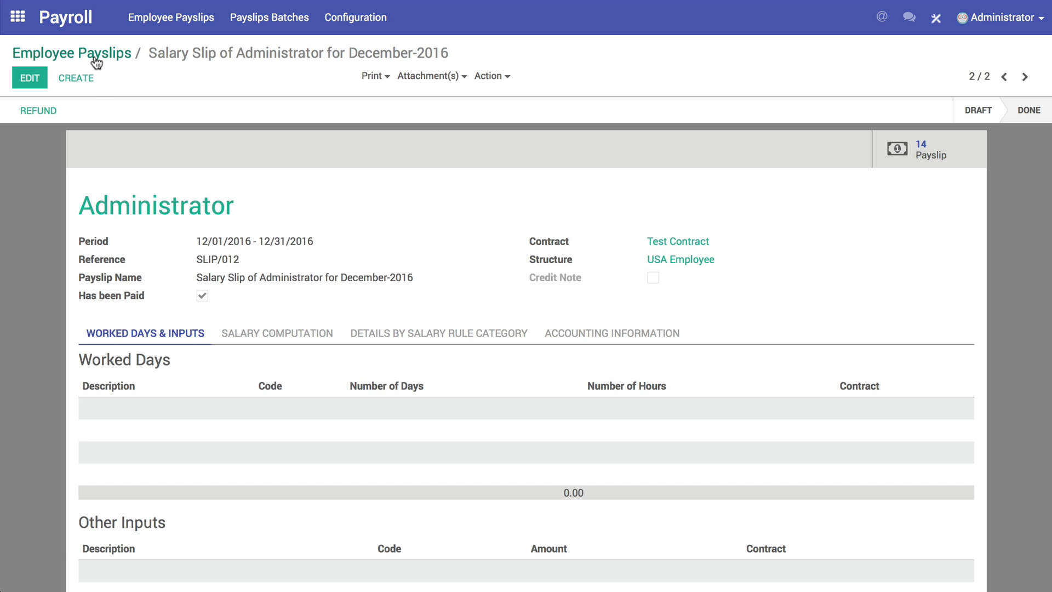
left_click(18, 16)
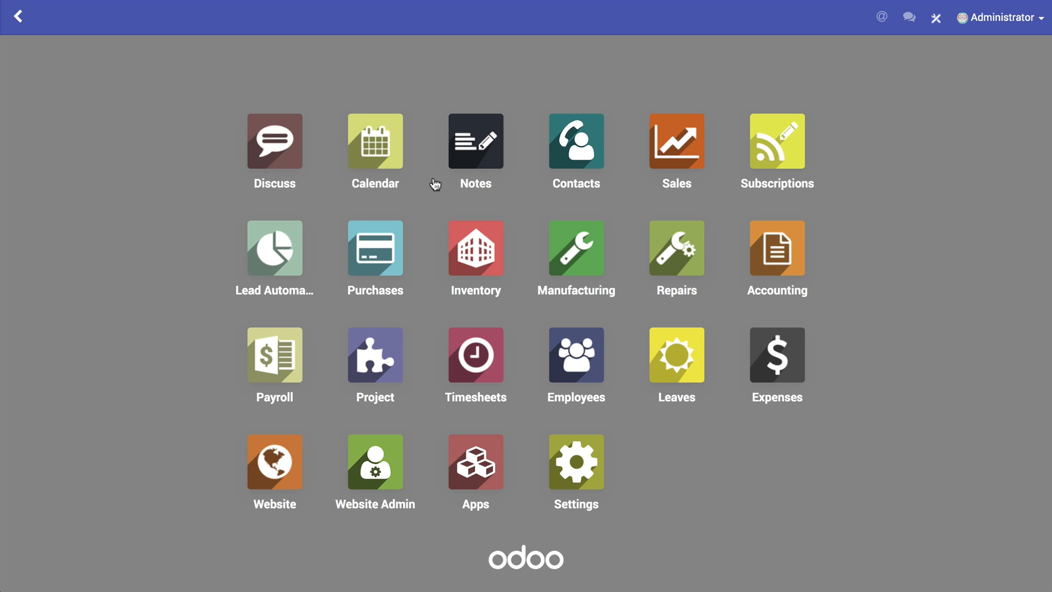
- Reach the Bank (USD) journal's Bank Statements from Accounting and begin a 'testing payroll' statement
left_click(776, 246)
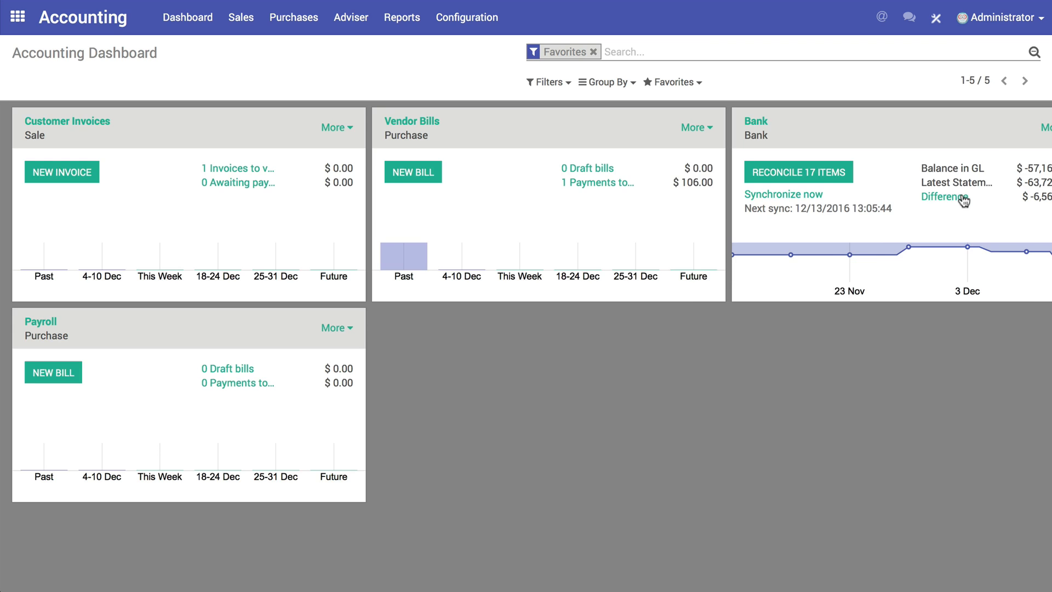
left_click(983, 127)
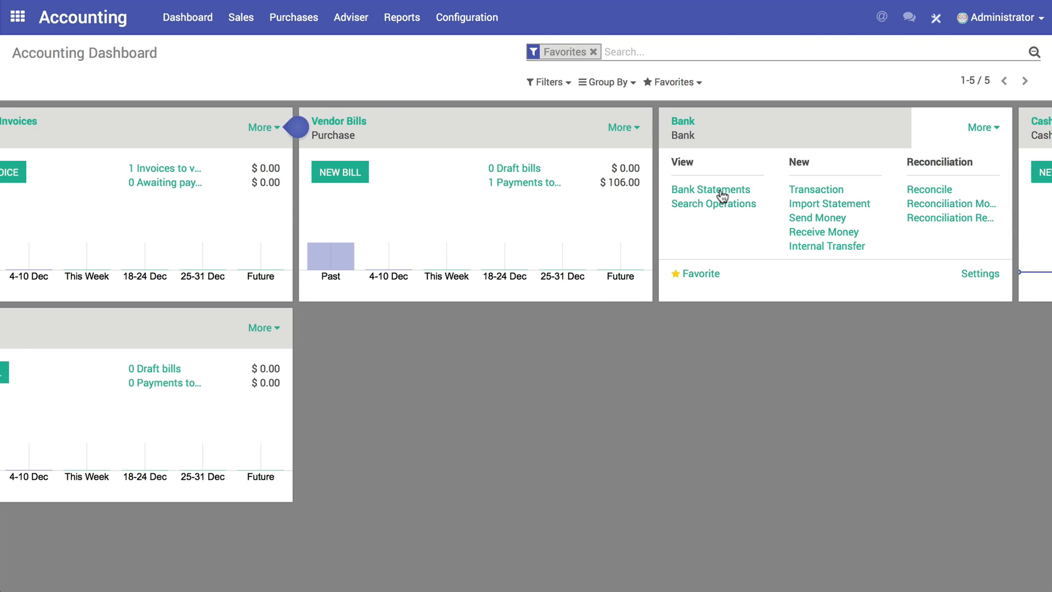
mouse_move(691, 195)
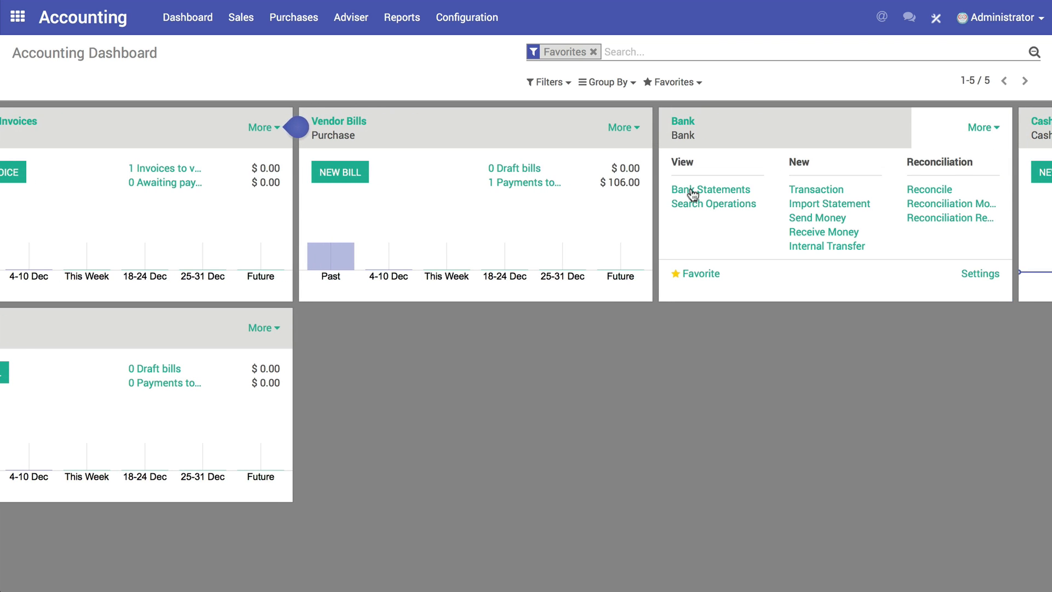
left_click(710, 190)
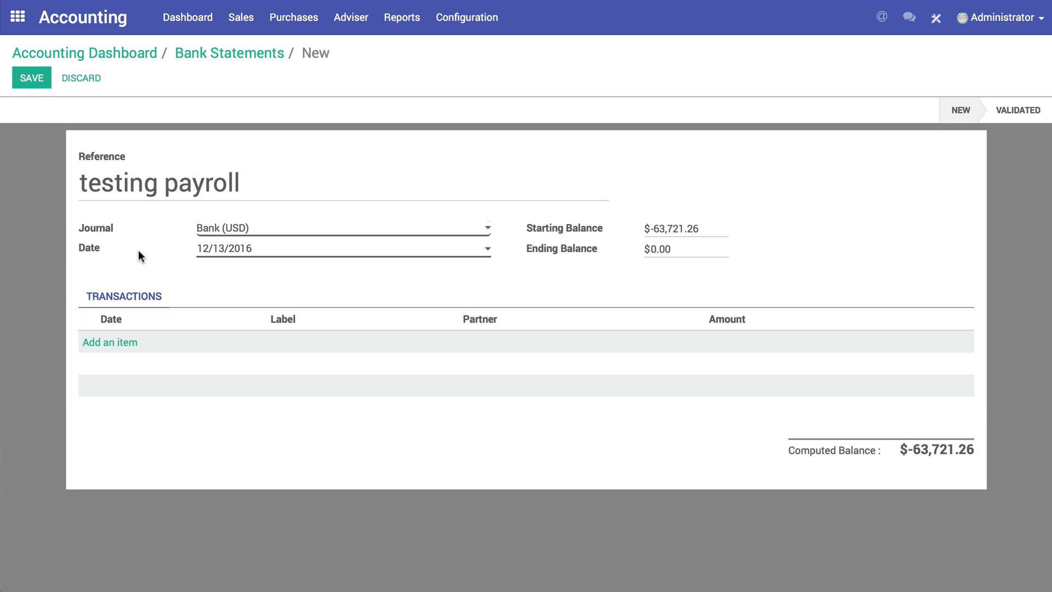
- Add lines 'auto deposit' and 'check 1234' at -7,256.79 each and save the statement
left_click(109, 342)
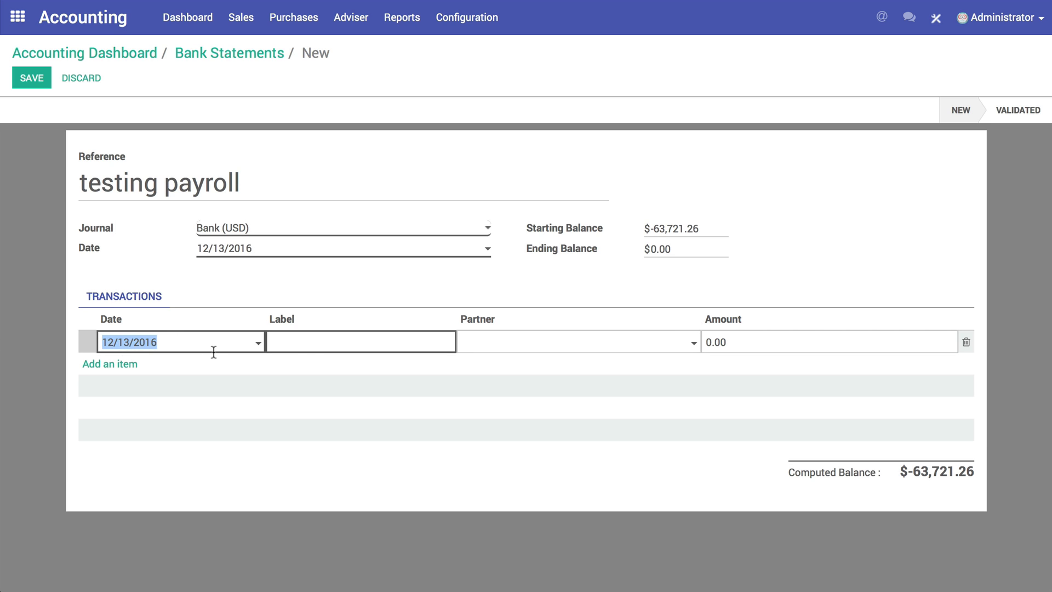
left_click(360, 342)
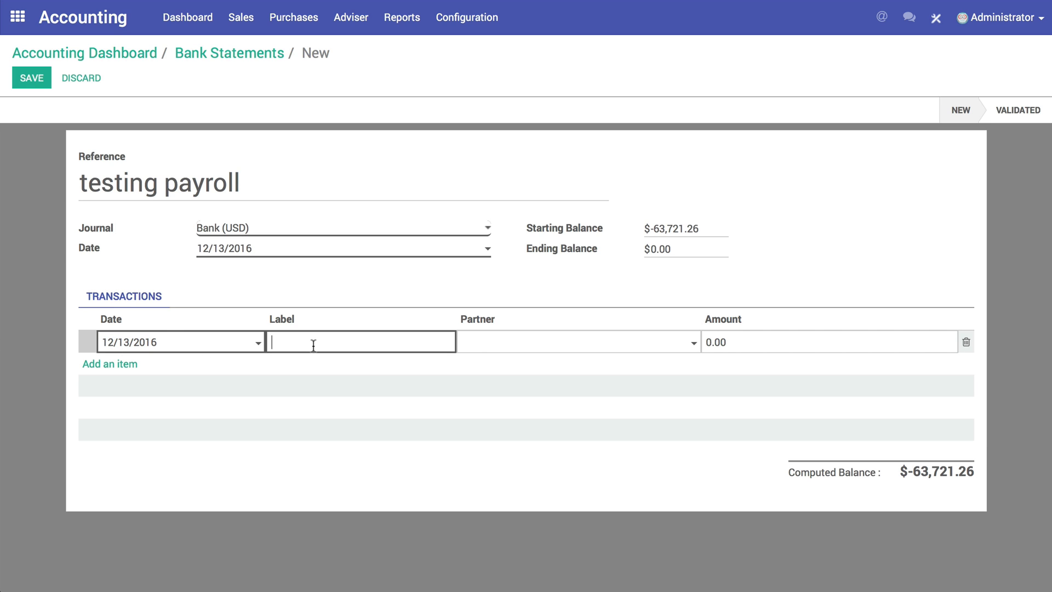
type("auto deposit")
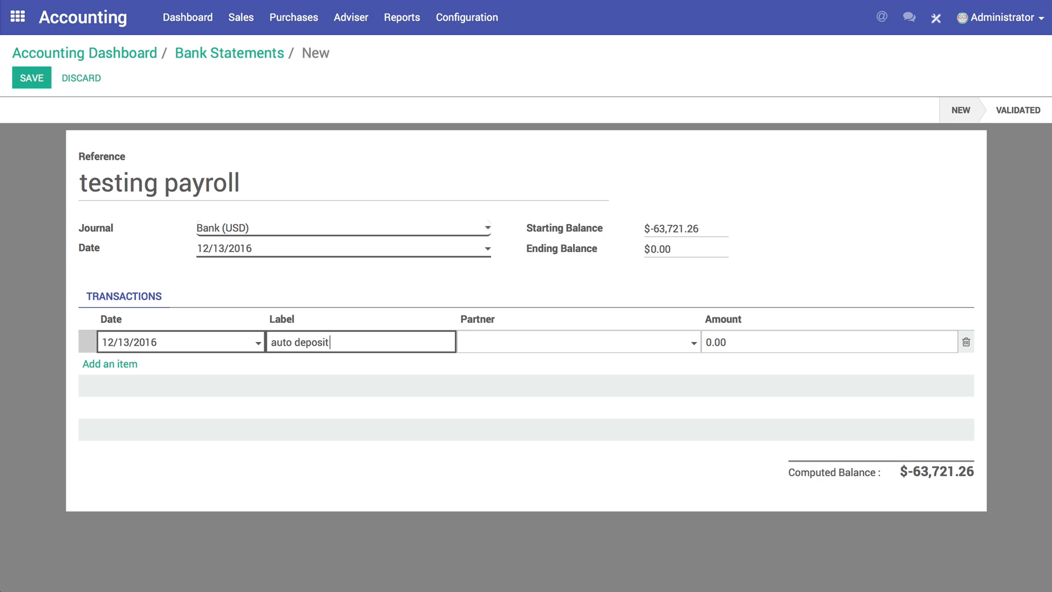
type("-7,256.79")
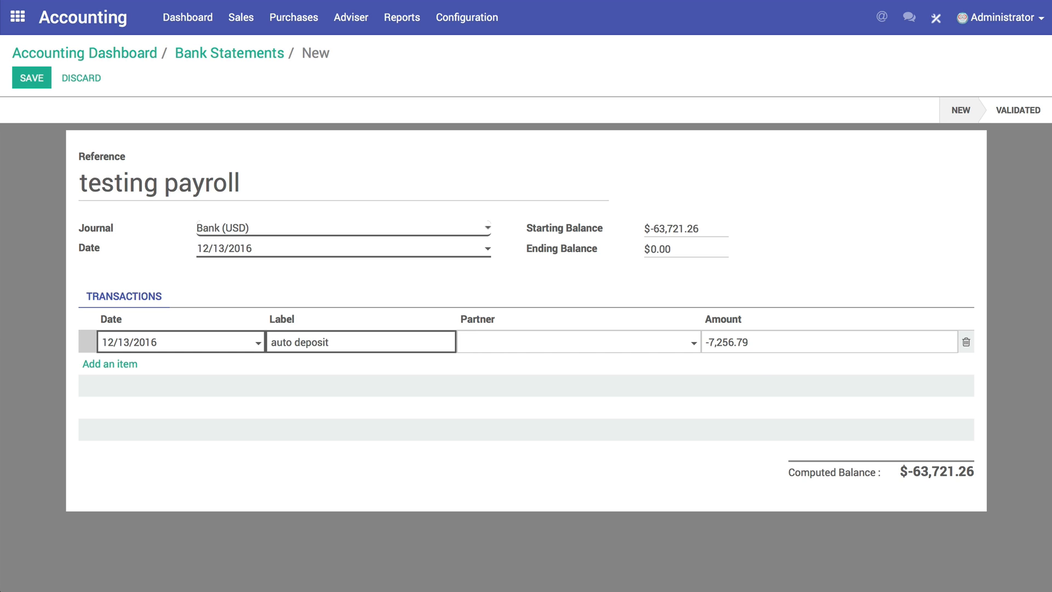
left_click(109, 364)
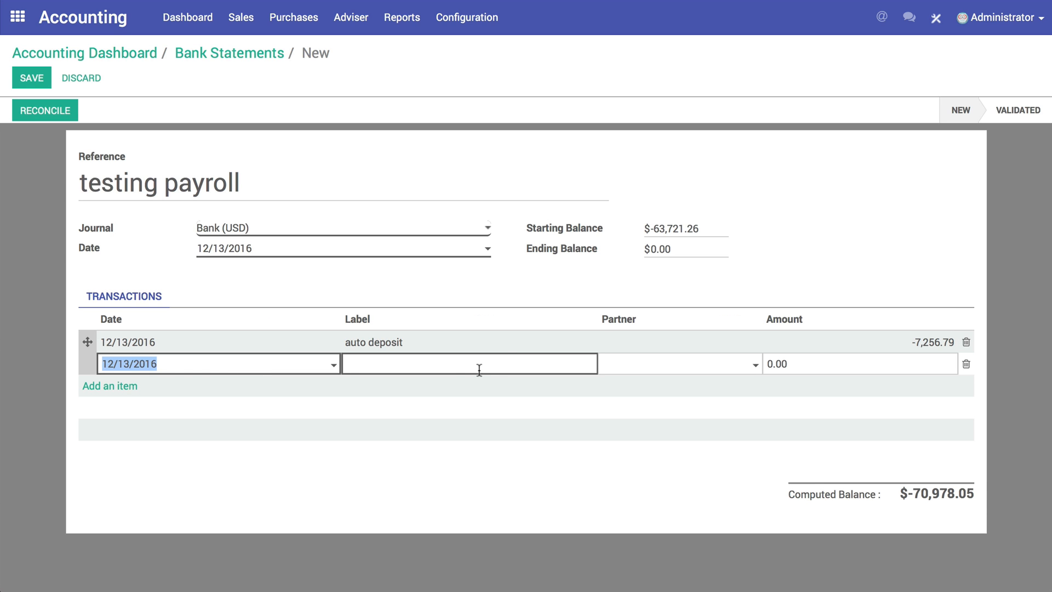
type("check 1234")
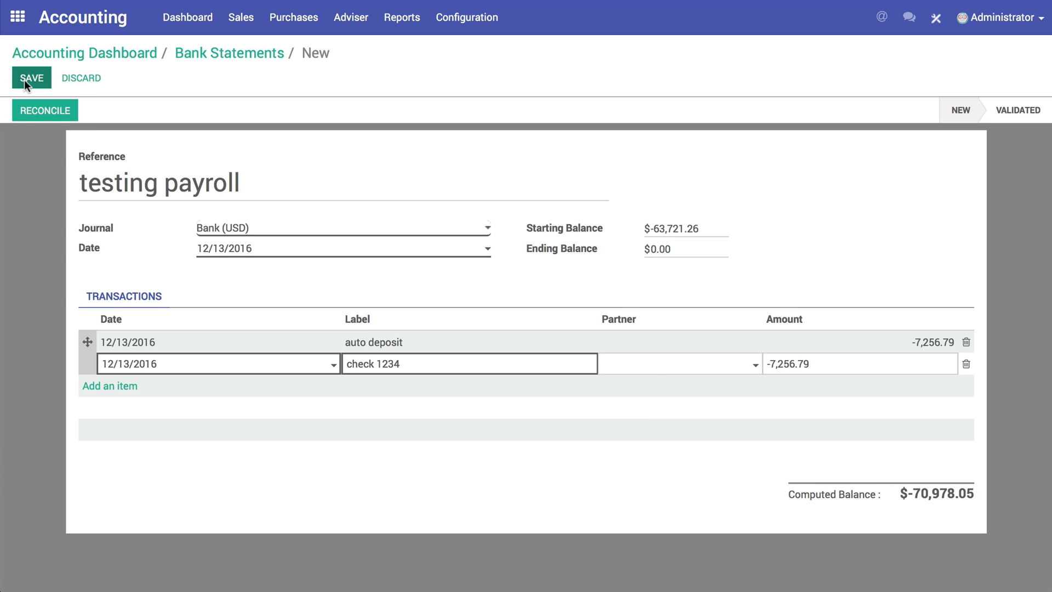
left_click(31, 78)
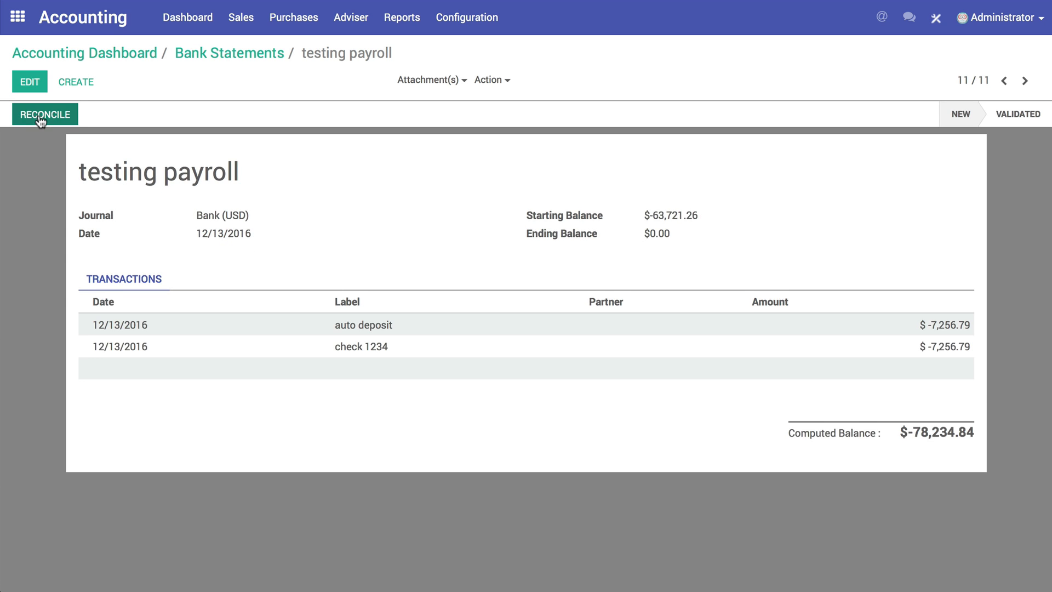
- Reconcile the auto deposit and check 1234 lines against the SLIP/012 and SLIP/009 payments
left_click(44, 113)
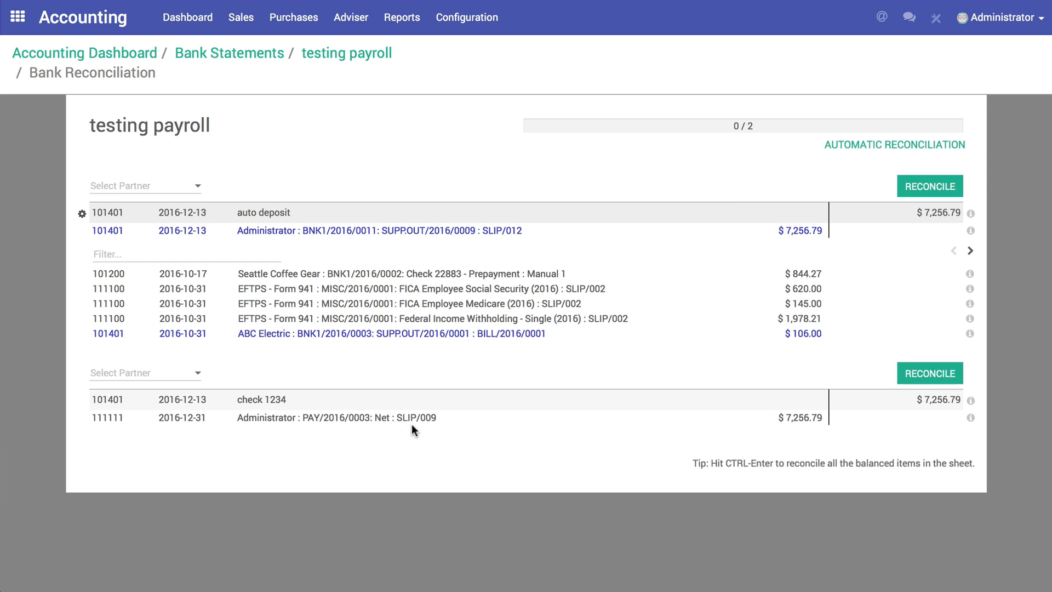
mouse_move(558, 246)
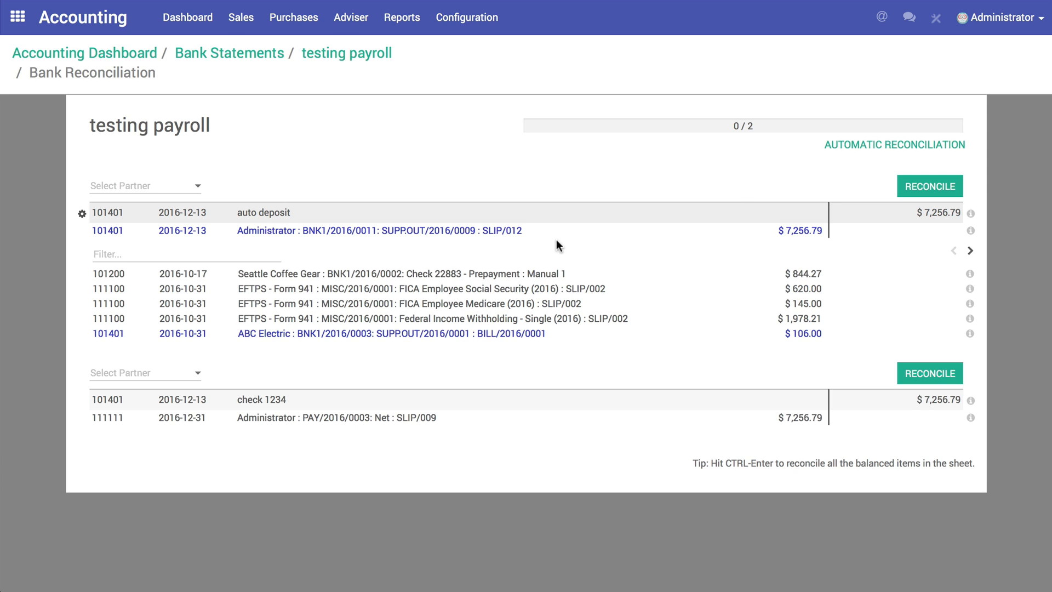
mouse_move(916, 209)
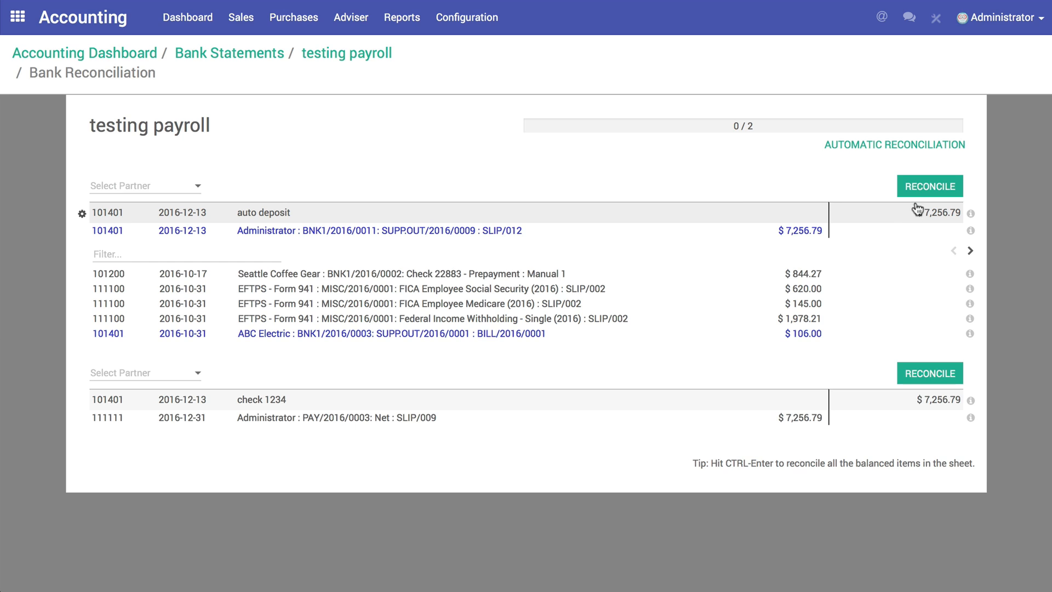
mouse_move(396, 441)
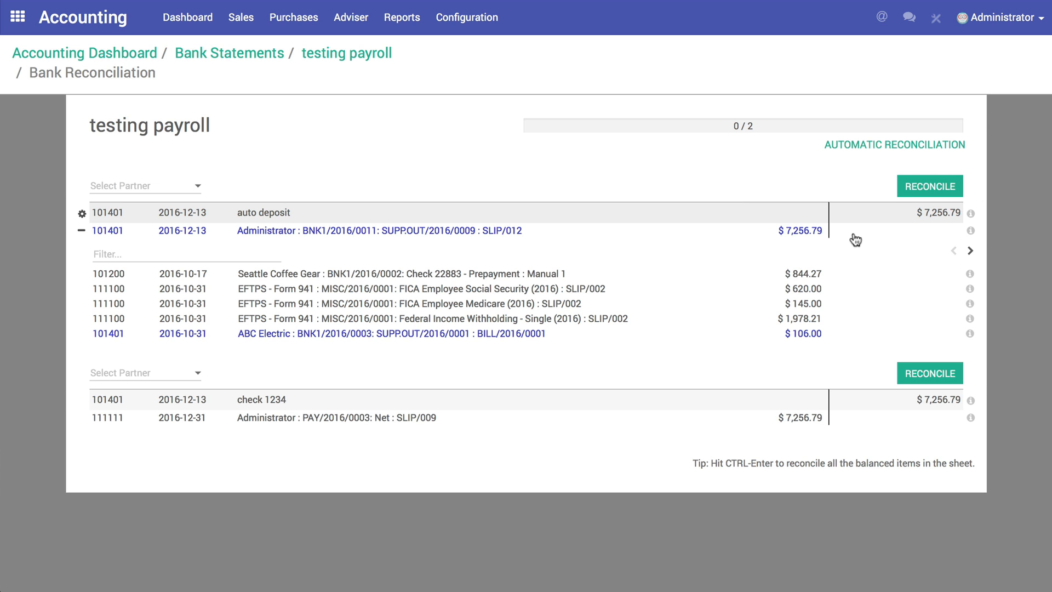
left_click(929, 187)
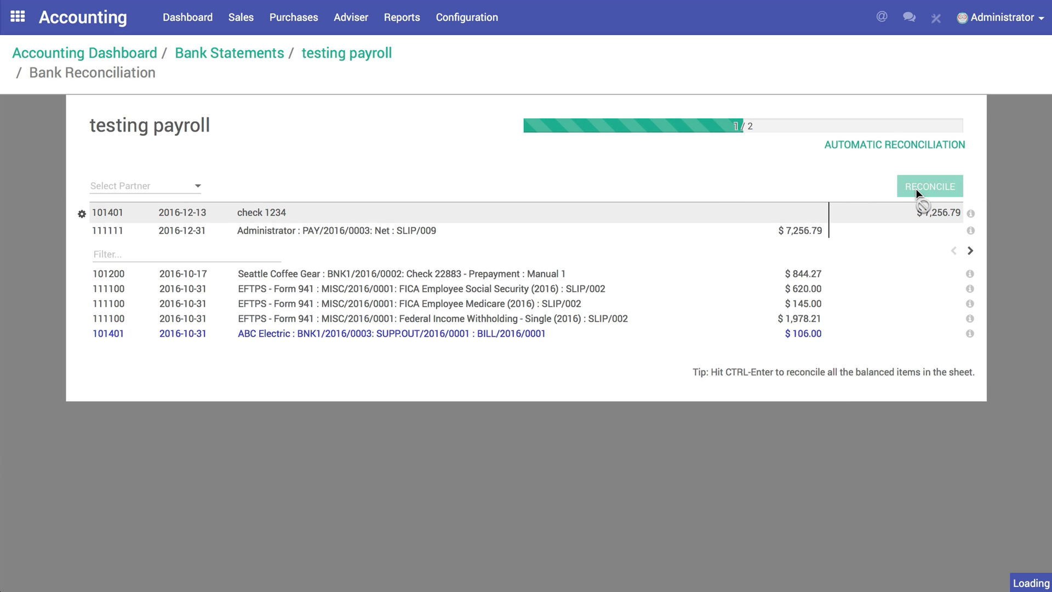
left_click(929, 186)
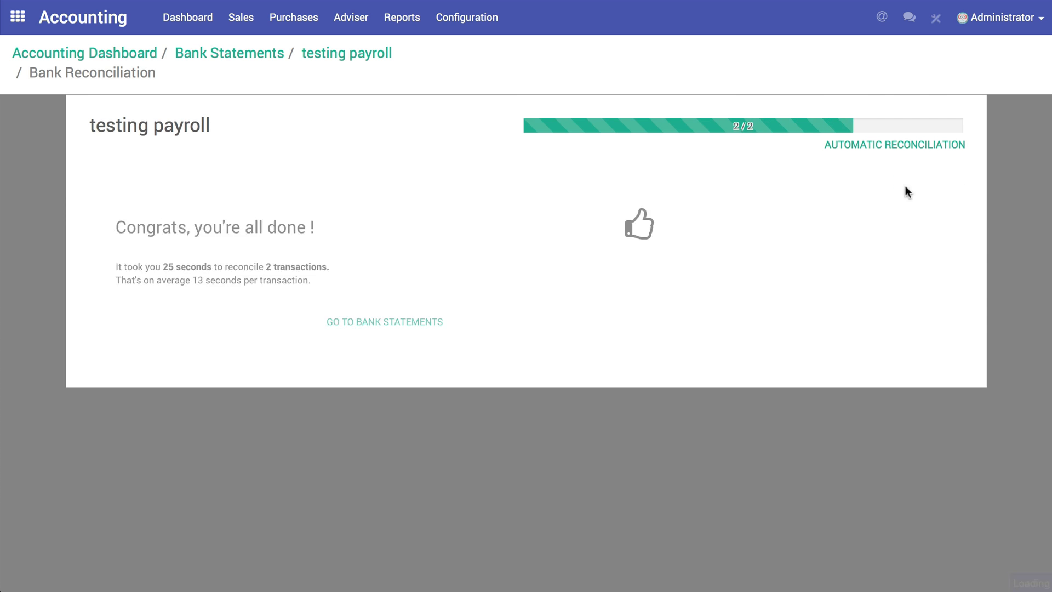
- Clear the Needs Payment filter and view SLIP/009's Accounting Information showing entry PAY/2016/0003
left_click(16, 16)
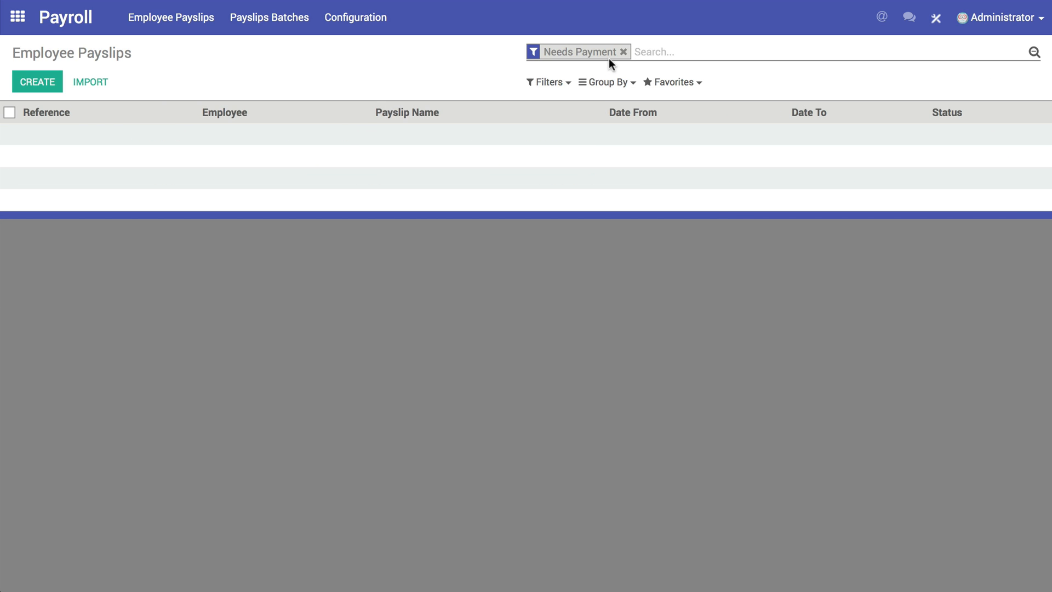
left_click(623, 51)
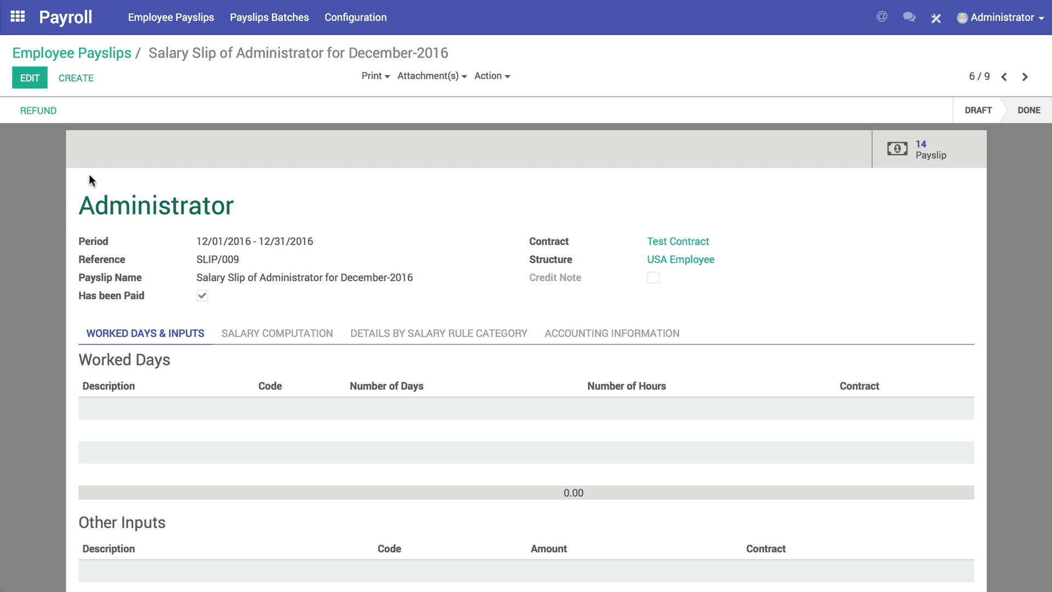
mouse_move(199, 275)
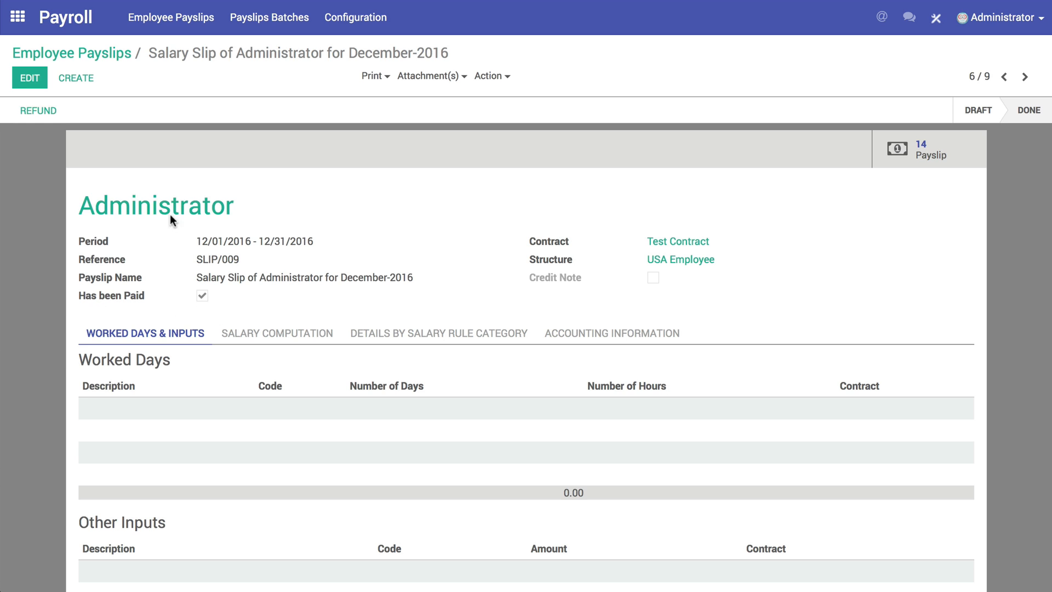
mouse_move(366, 295)
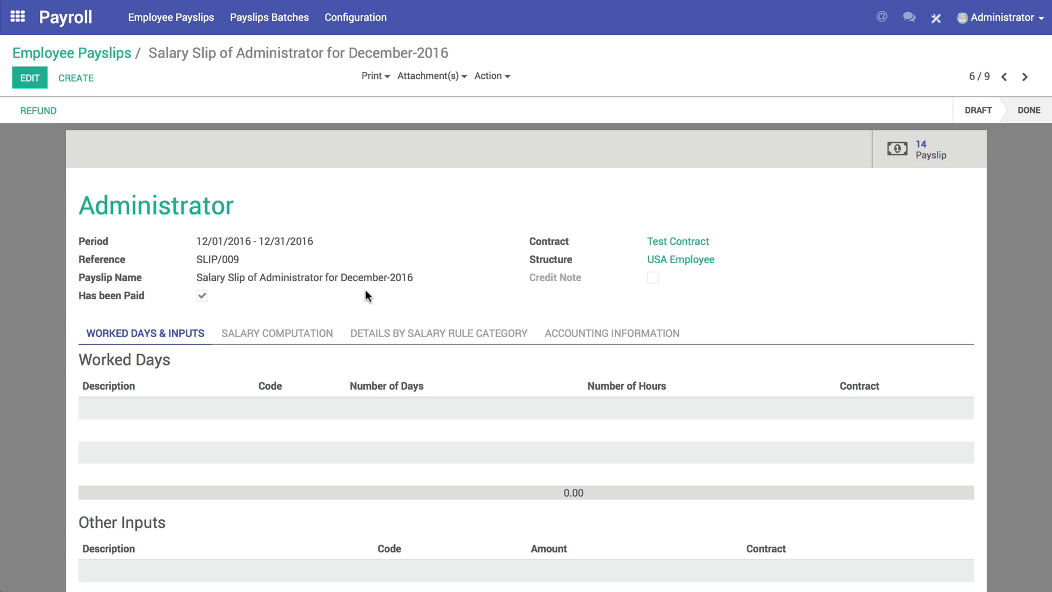
mouse_move(618, 354)
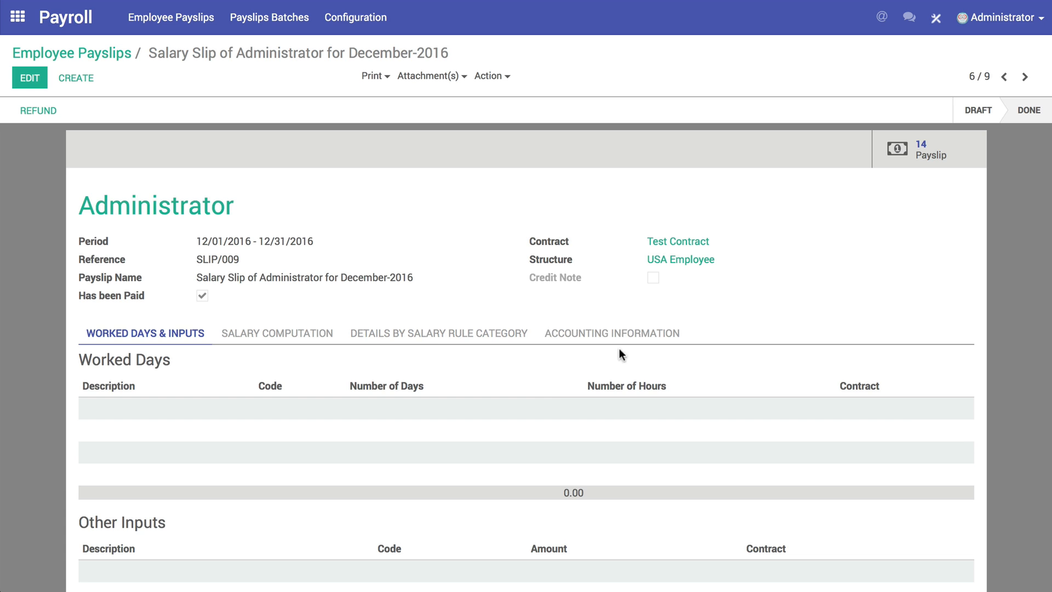
left_click(611, 333)
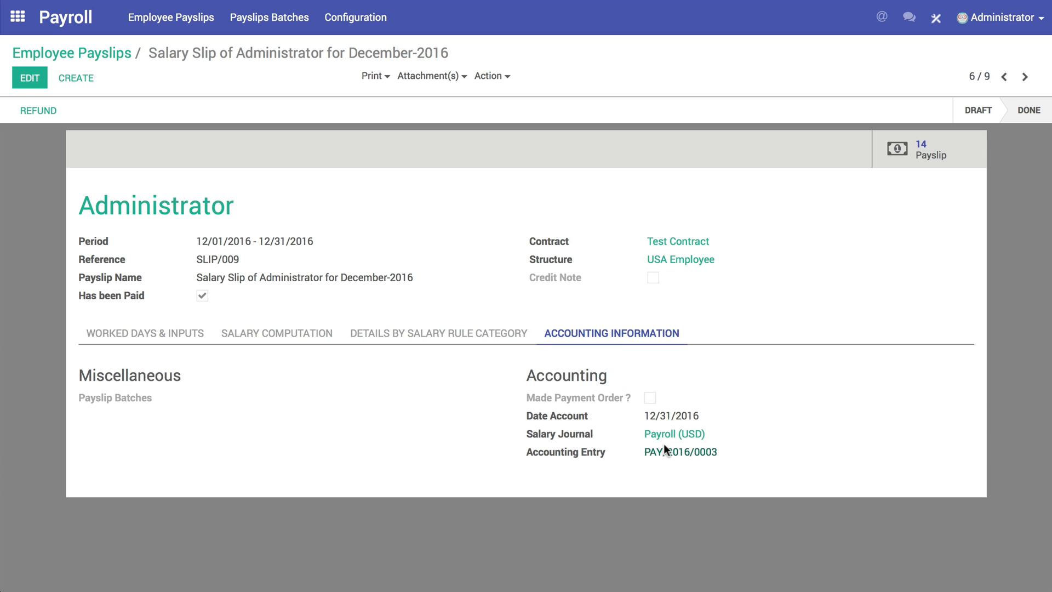
- Review journal entry PAY/2016/0003 crediting 7,256.79 to Employee Payable, then return to the apps overview
left_click(679, 451)
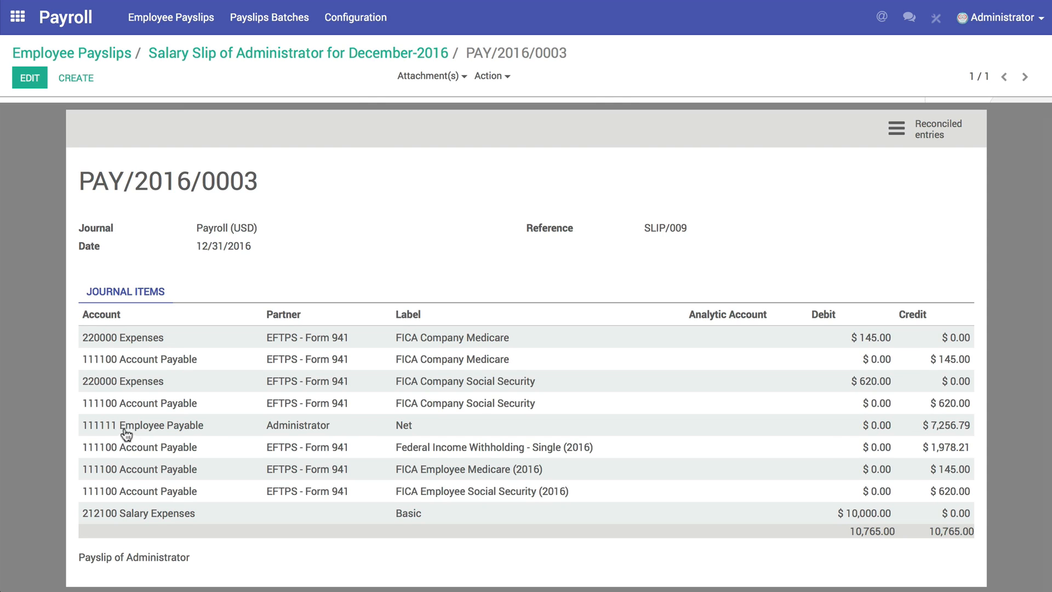
mouse_move(178, 435)
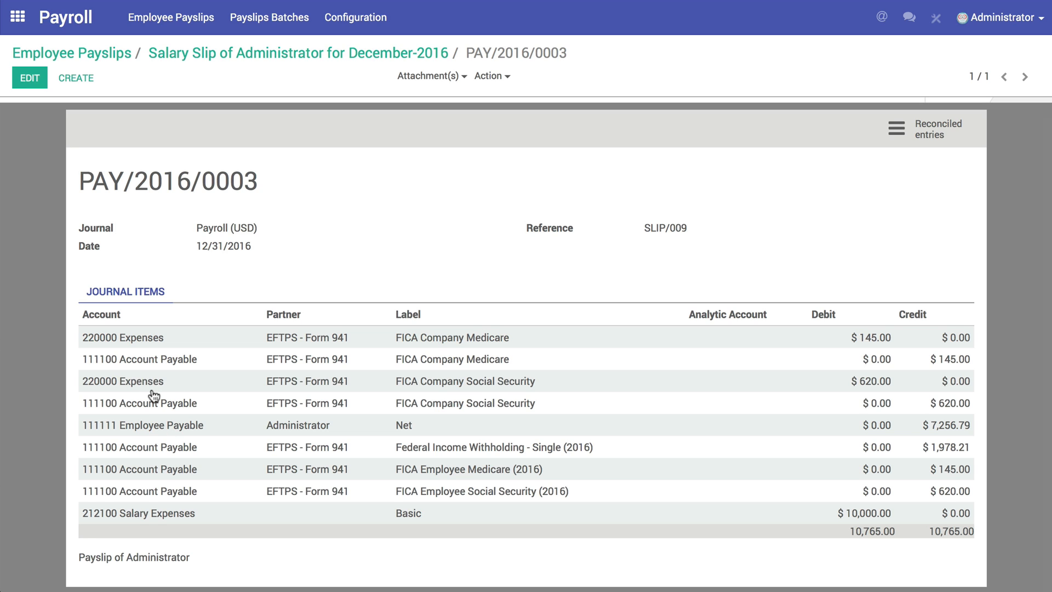
mouse_move(155, 396)
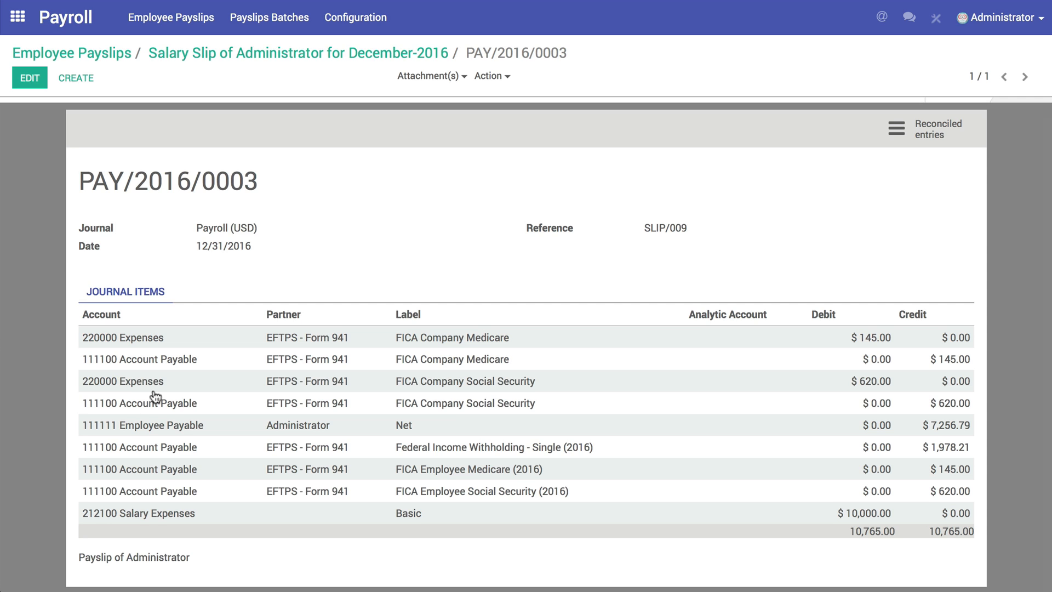
mouse_move(95, 195)
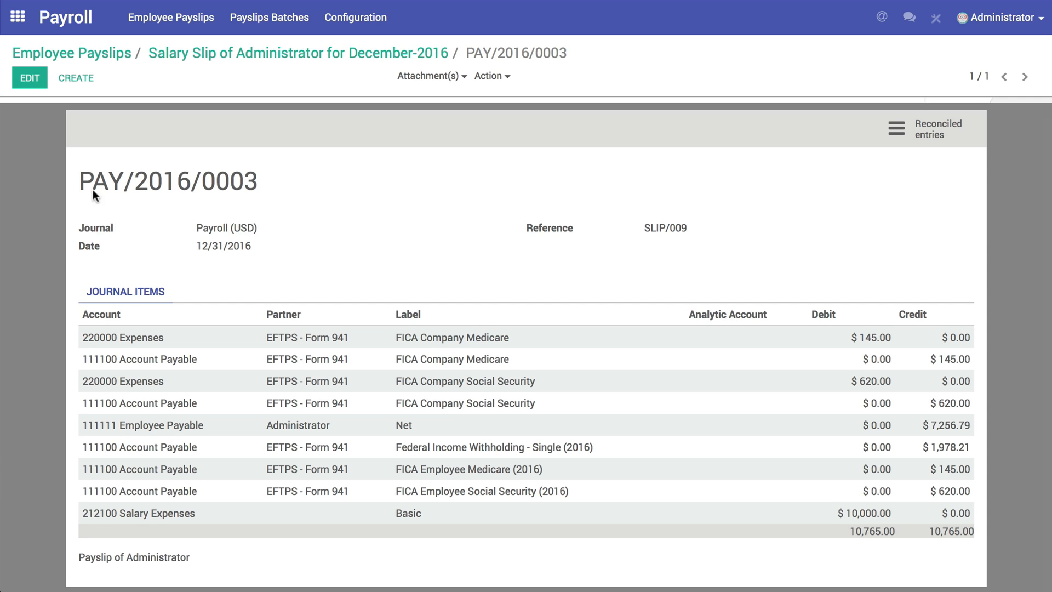
left_click(17, 17)
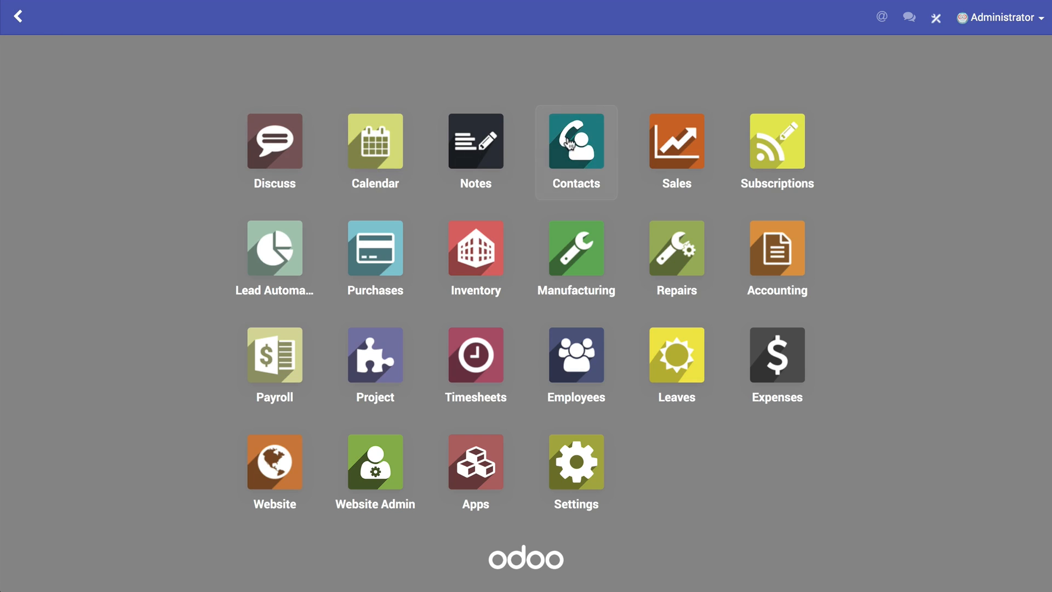
- View the Administrator contact's Accounting settings with payable account 111111 Employee Payable
left_click(575, 141)
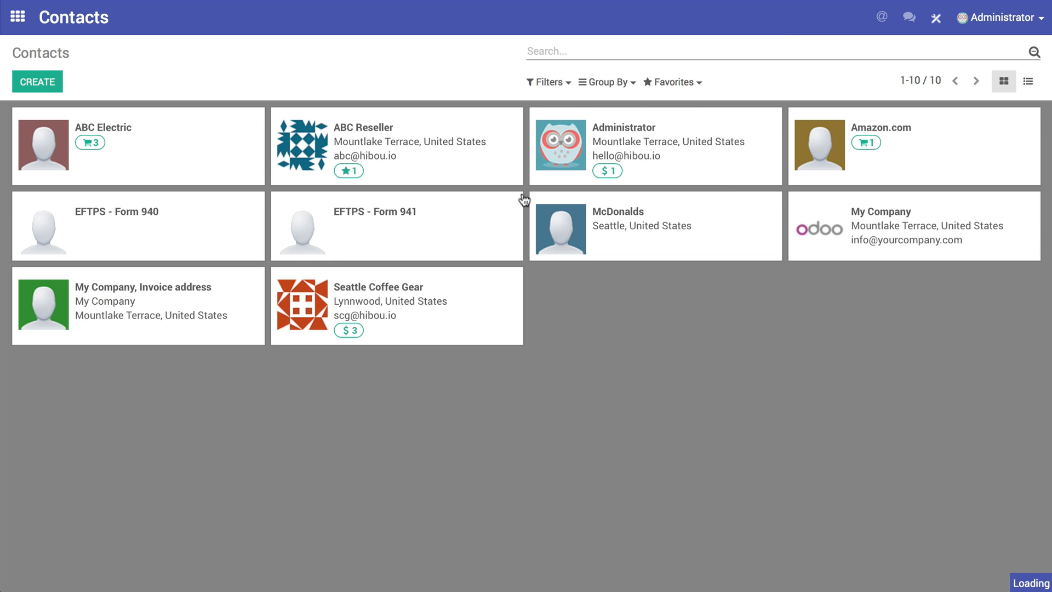
left_click(655, 146)
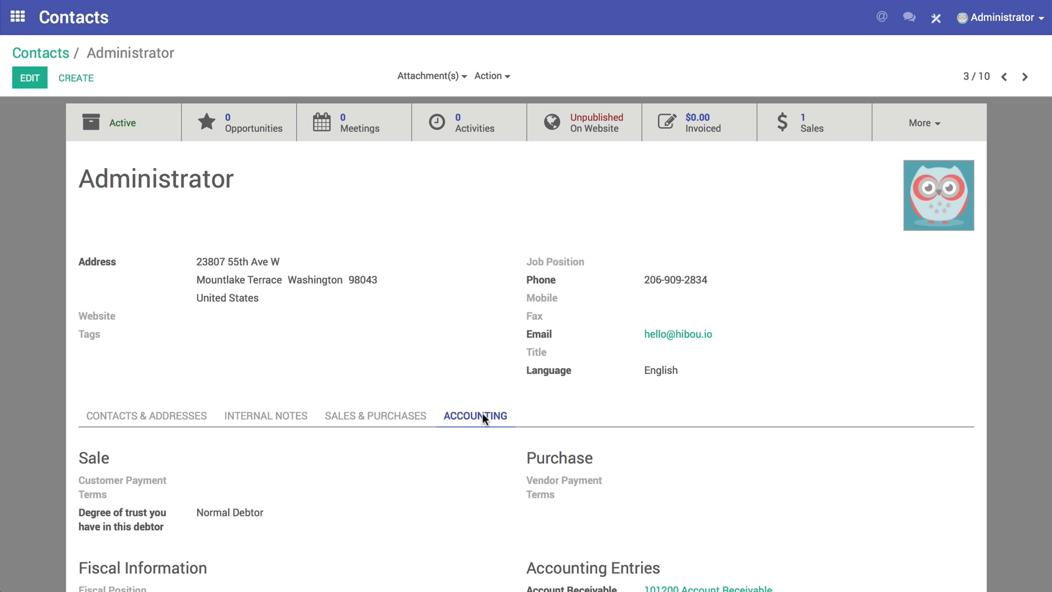
scroll("down", 3)
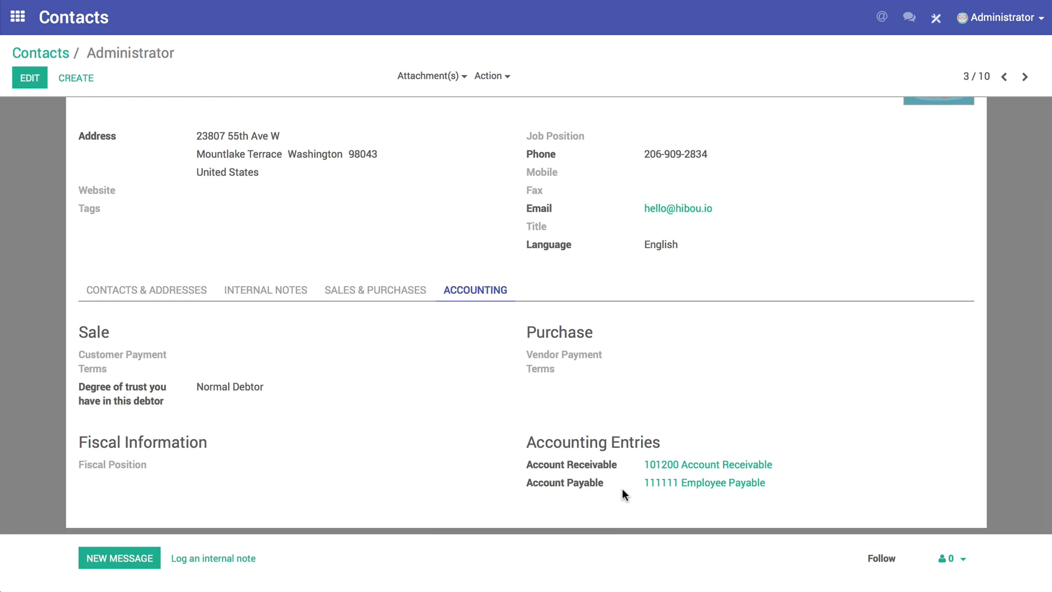
mouse_move(700, 491)
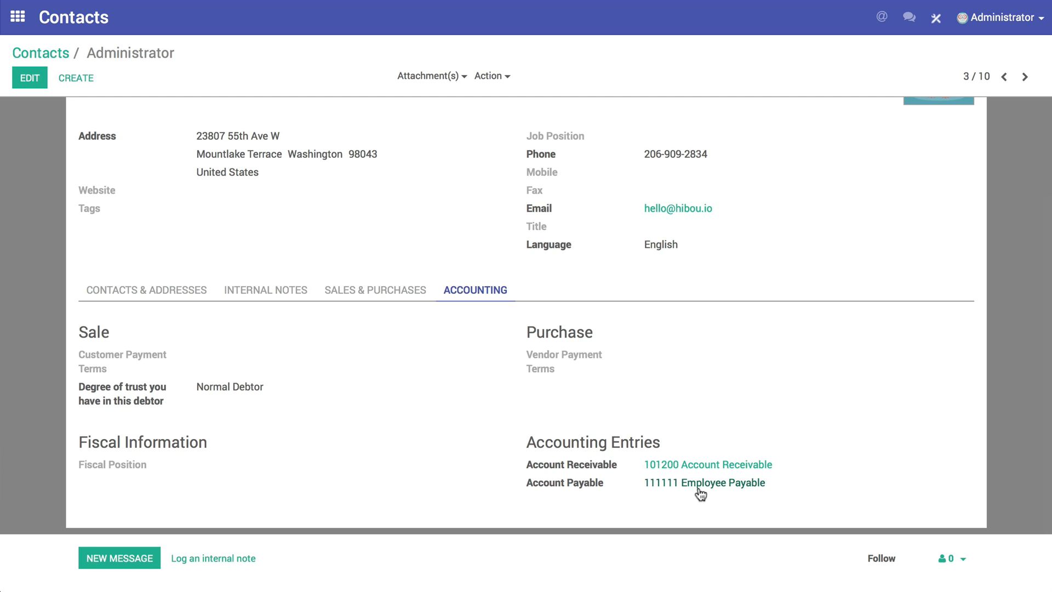